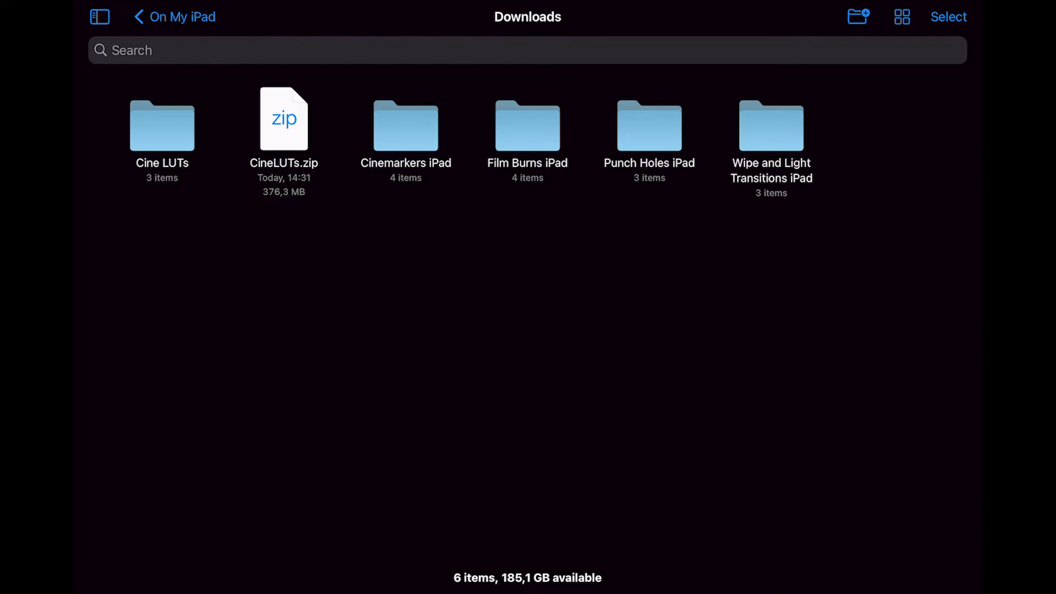
- Open Downloads > Cine LUTs > Acidbite Cine LUTs in Files
double_click(162, 123)
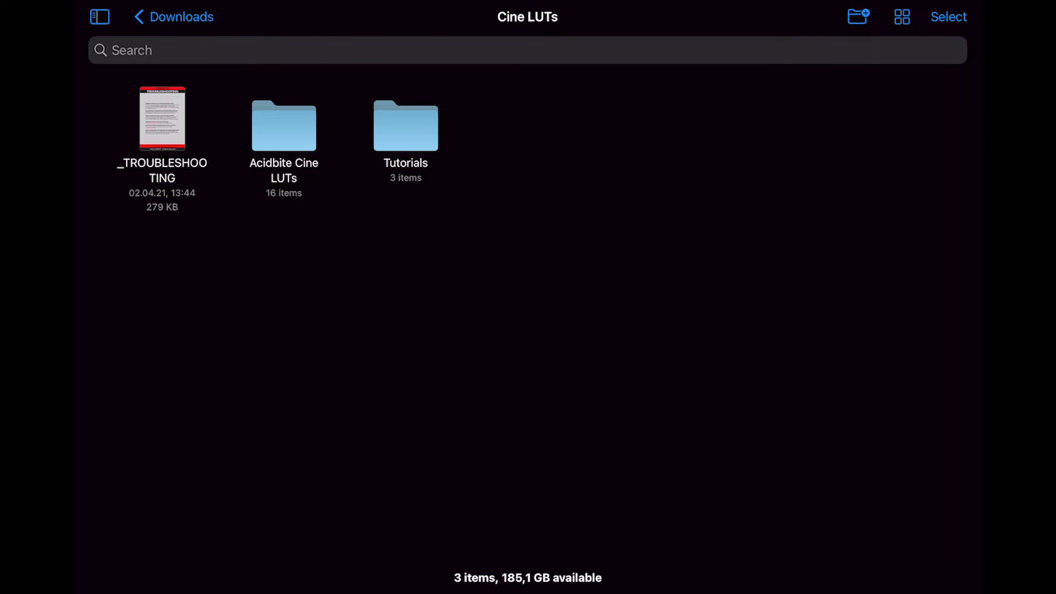
left_click(284, 126)
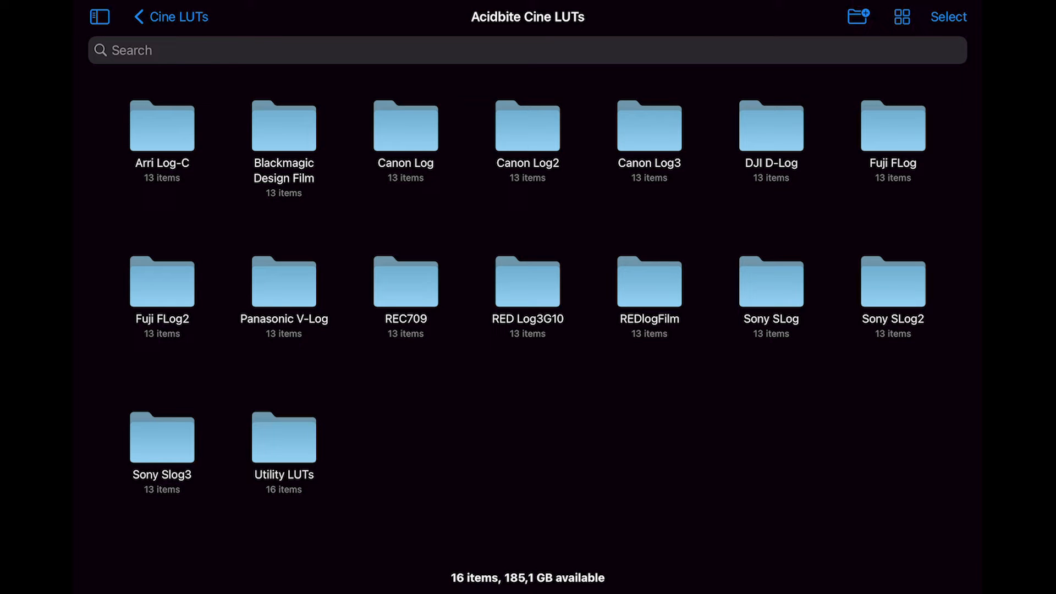
- Browse the Blackmagic Design Film LUT folder, then switch back to LumaFusion
double_click(283, 124)
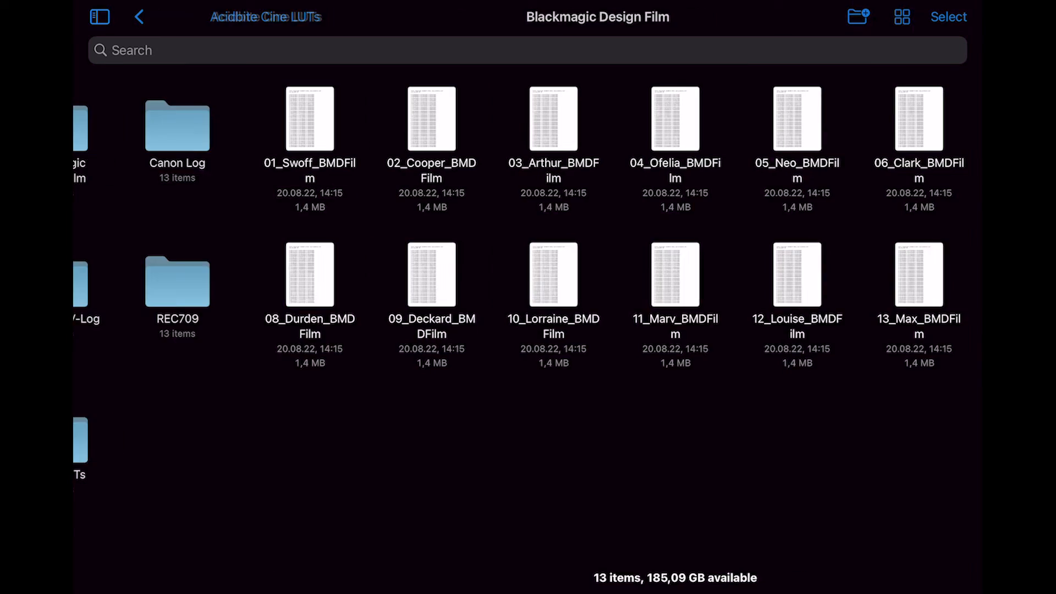
left_click(100, 17)
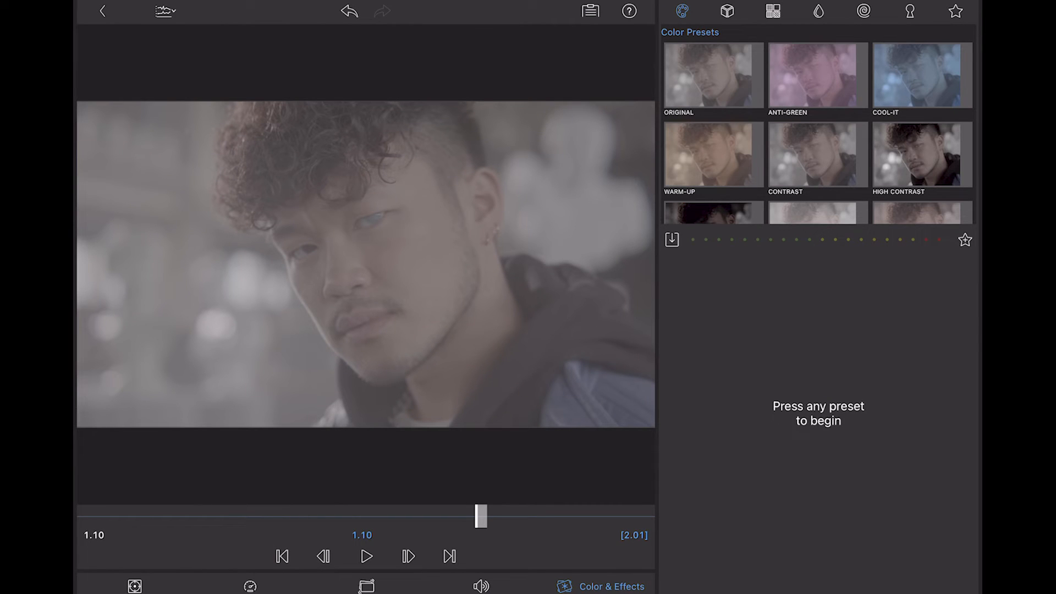
- Try and remove the Color Punch Cool LUT, then bring up LUT import sources
left_click(726, 11)
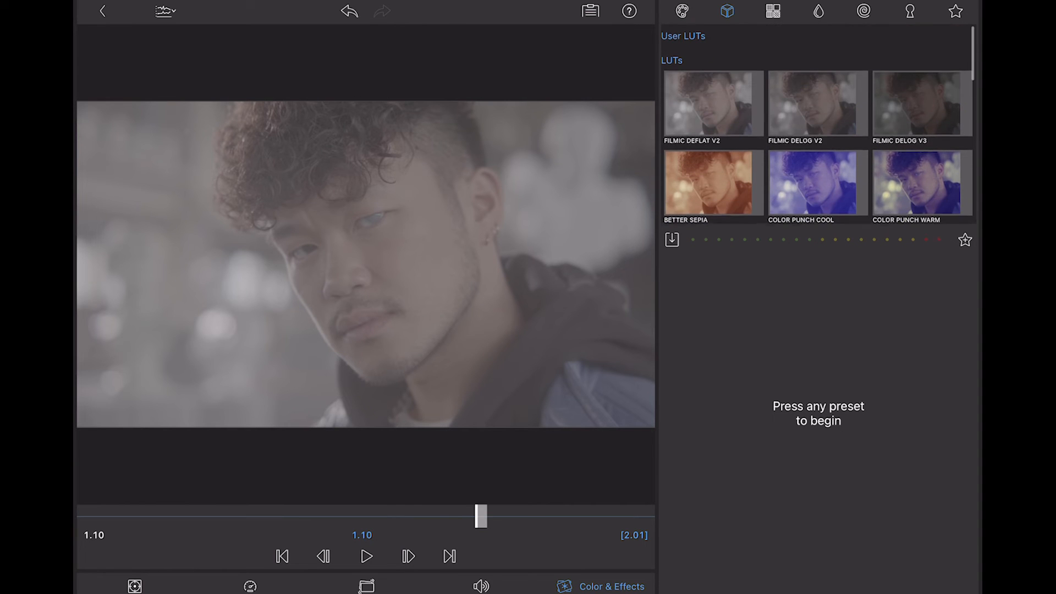
left_click(817, 183)
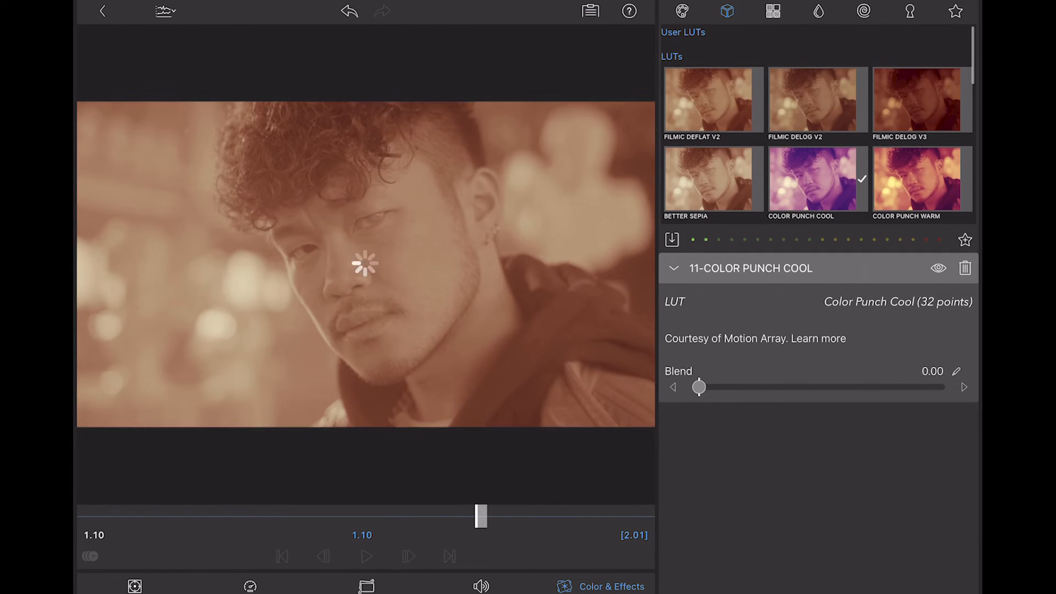
left_click(711, 99)
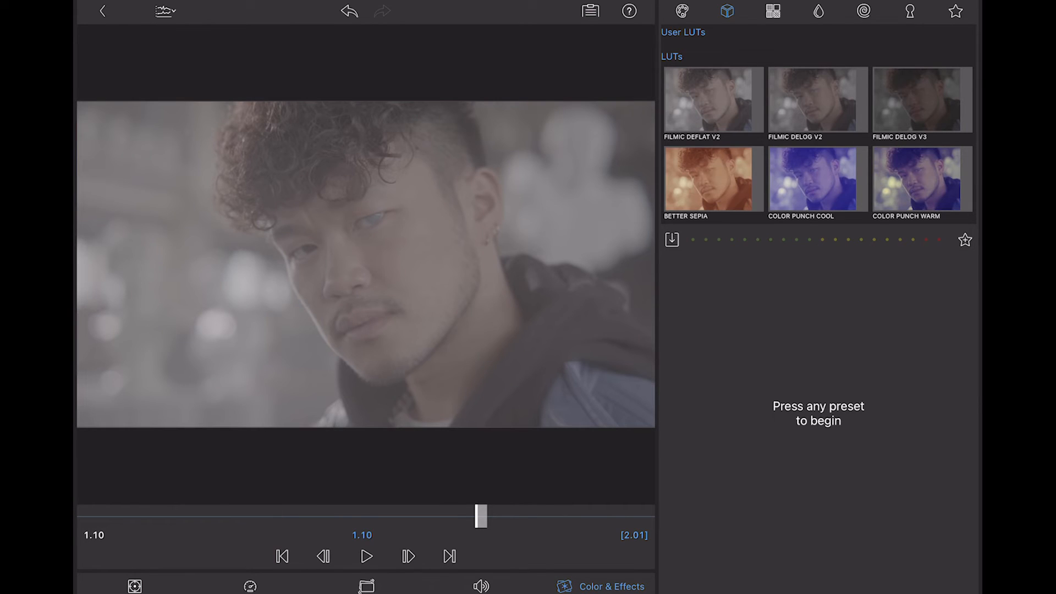
left_click(671, 240)
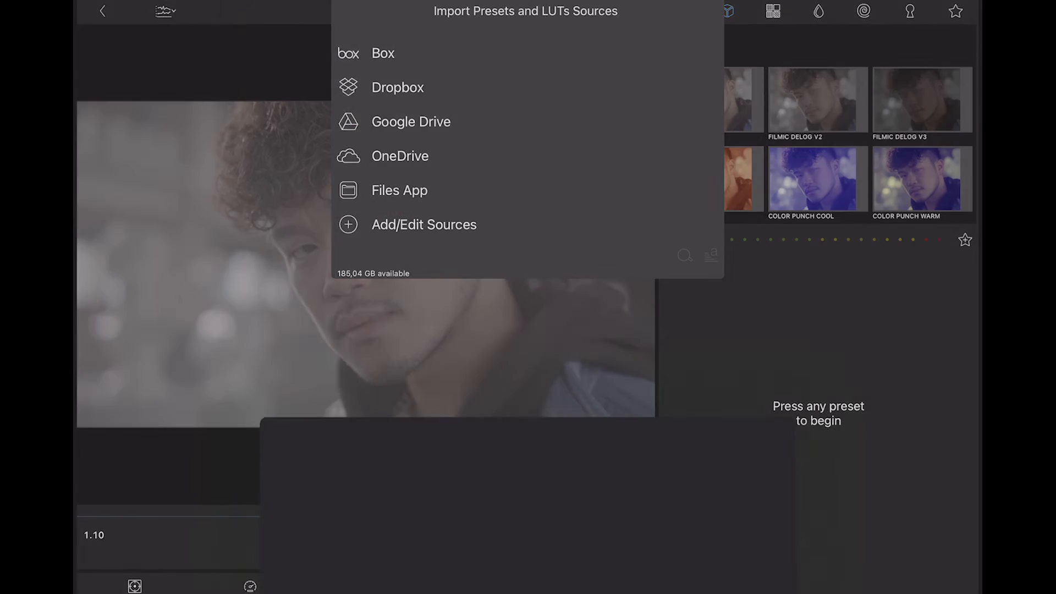
- Import all Blackmagic Design Film LUT files from the Files app
left_click(398, 189)
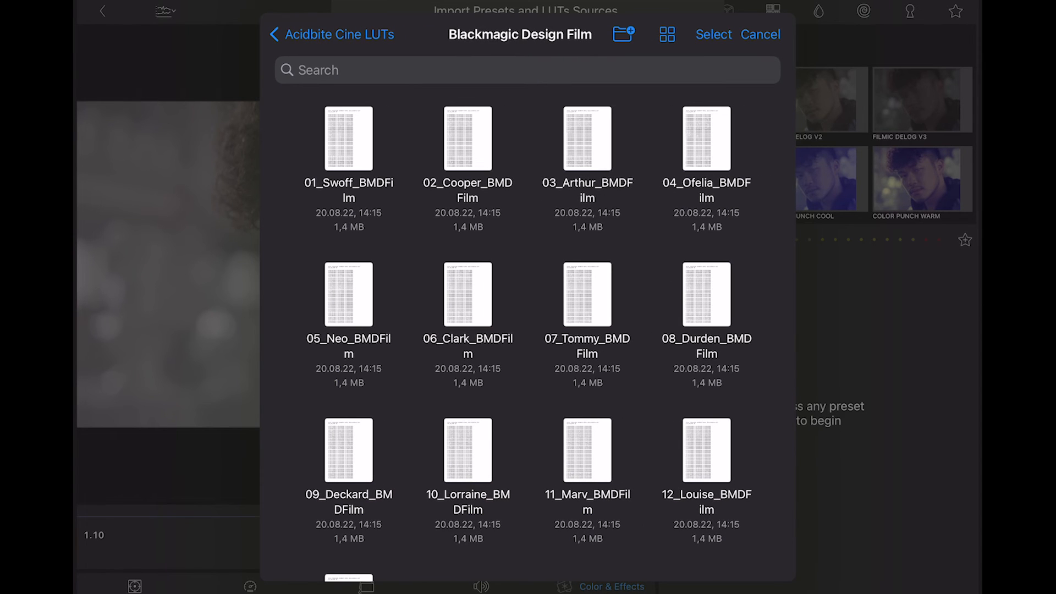
left_click(713, 34)
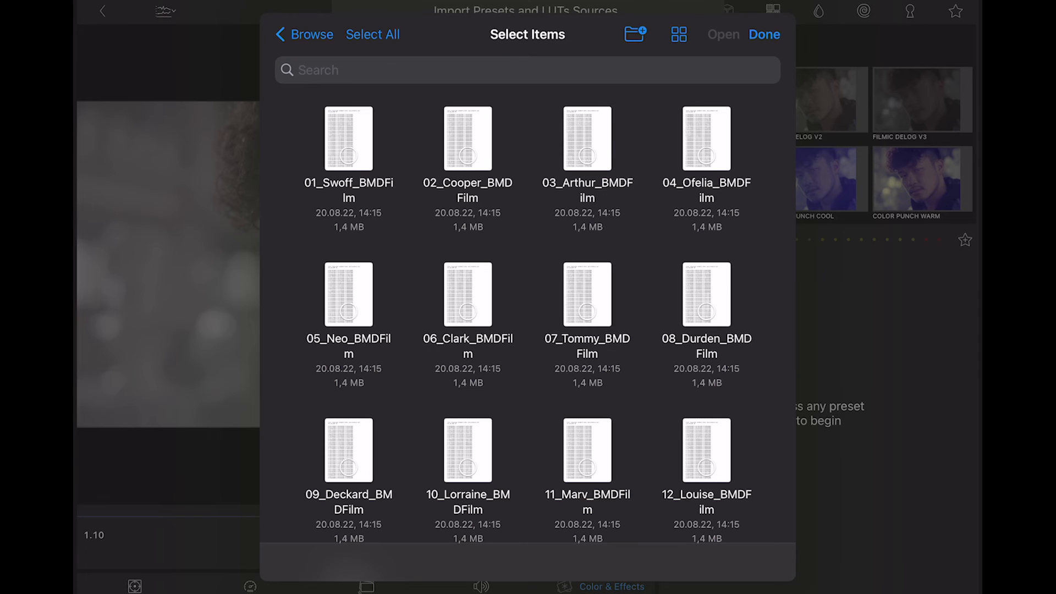
left_click(372, 34)
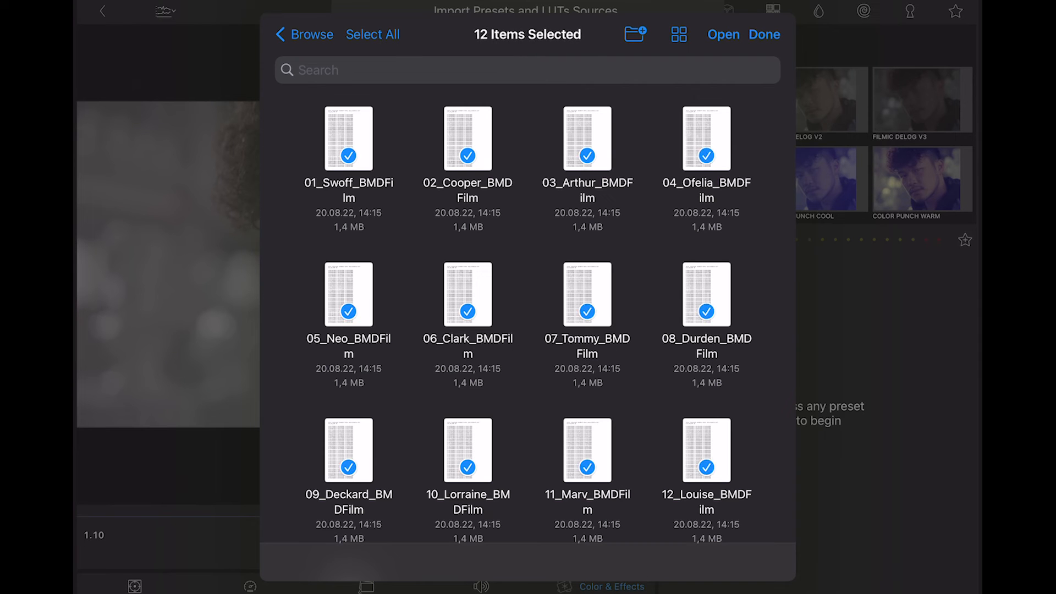
left_click(765, 34)
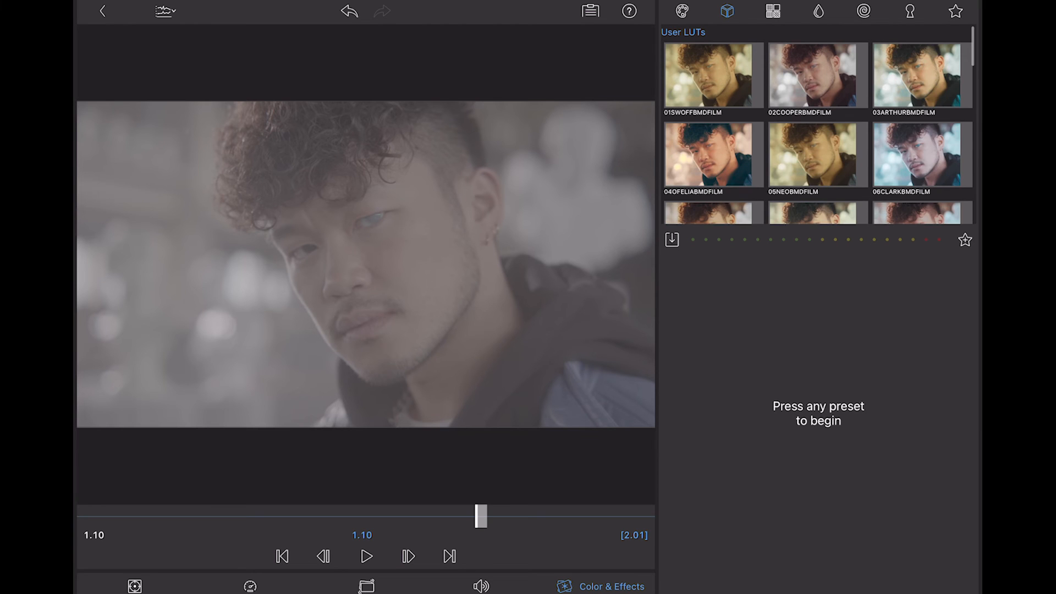
- Try 04_Ofelia, apply 05_Neo_BMDFilm to the portrait clip, and return to the timeline
scroll("down", 3)
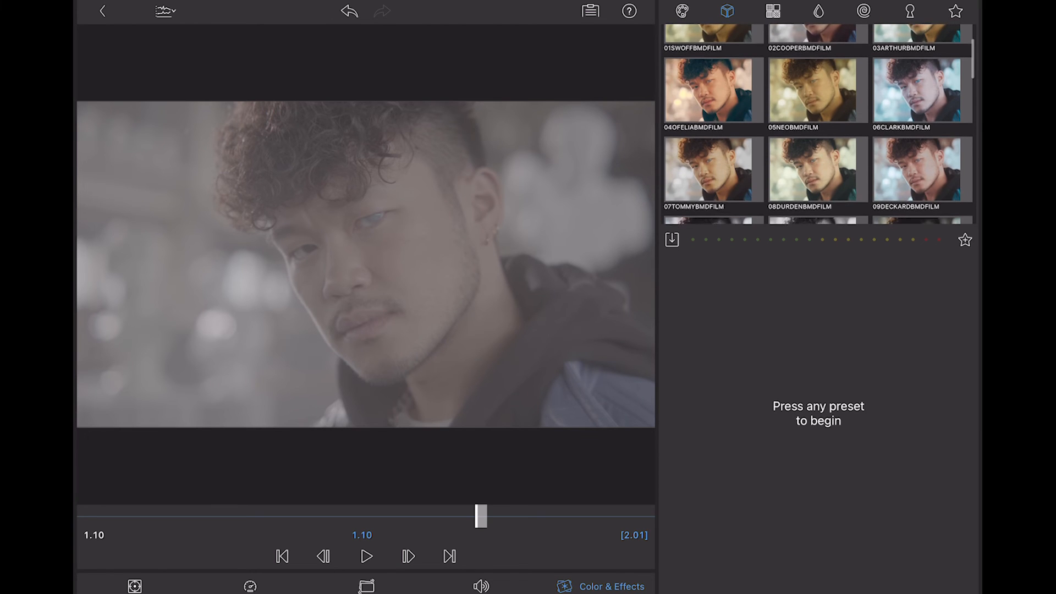
left_click(712, 91)
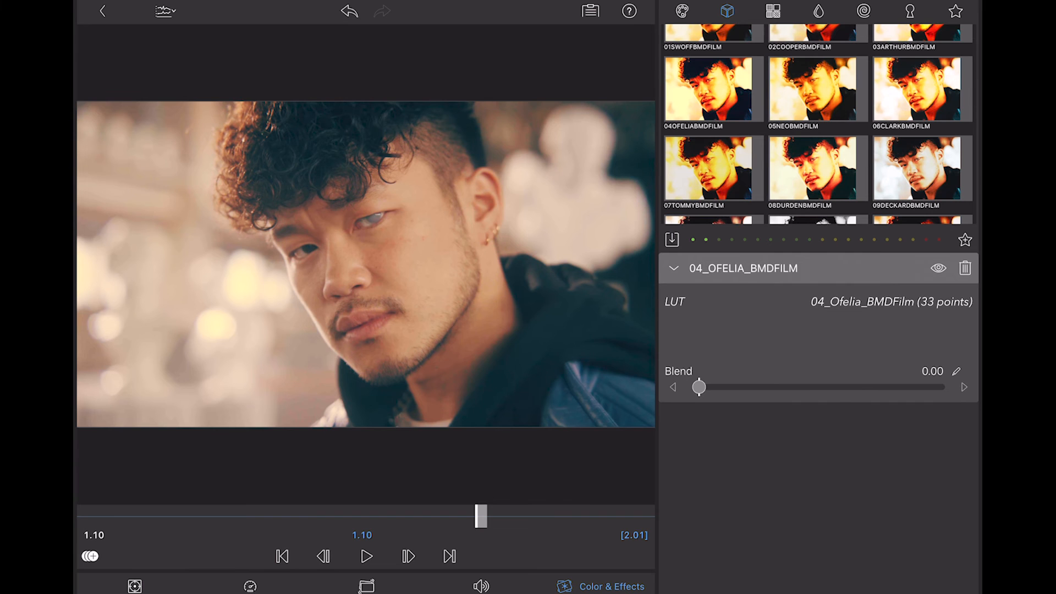
left_click(816, 89)
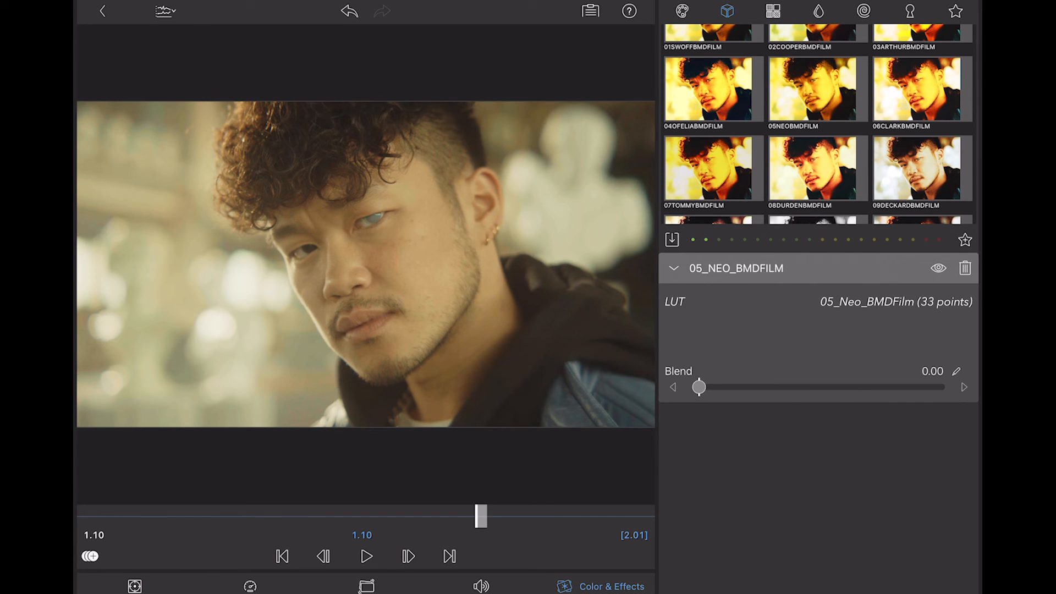
left_click(708, 88)
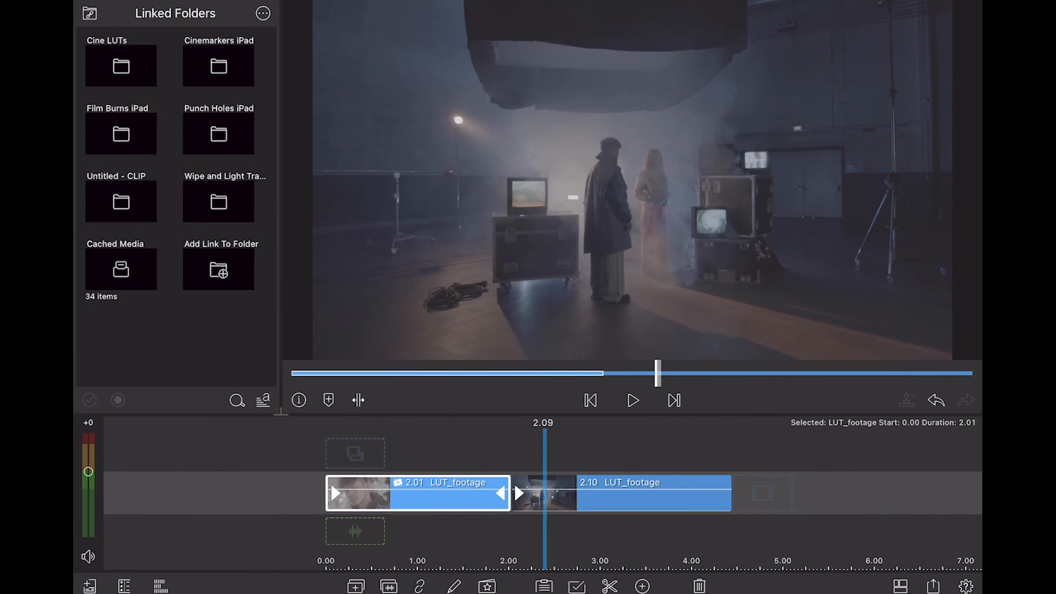
- Give the second clip the 03_Arthur_BMDFilm LUT and adjust its Blend slider around 0.25
left_click(617, 492)
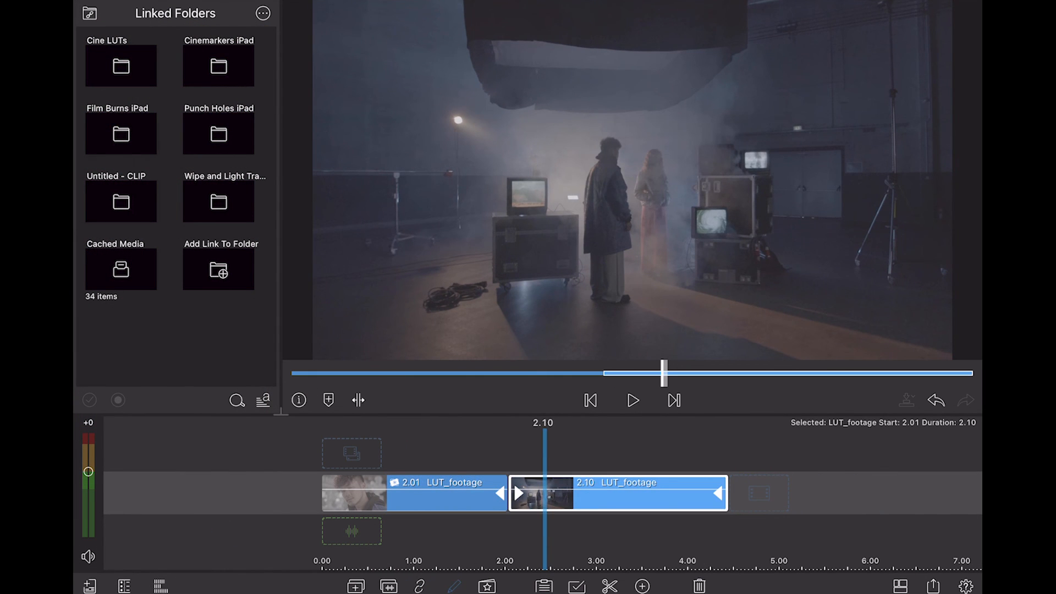
left_click(603, 586)
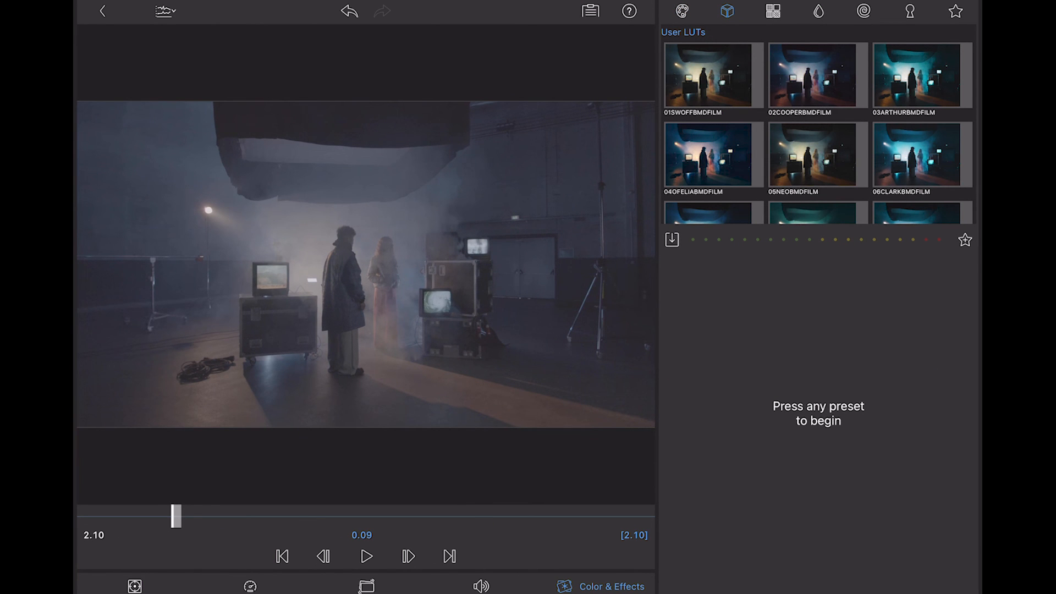
left_click(921, 75)
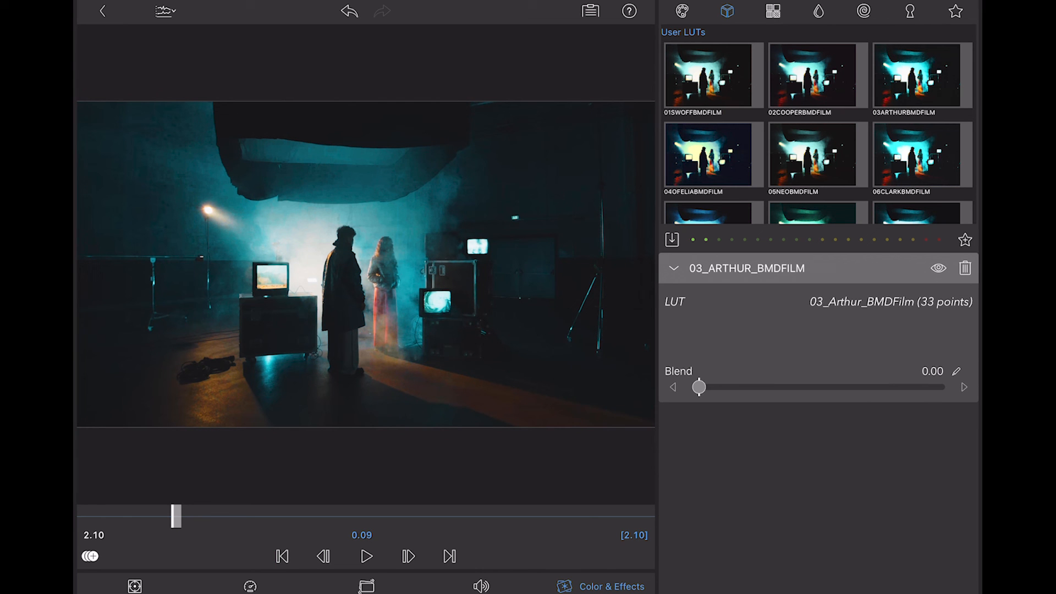
left_click_drag(699, 387, 758, 387)
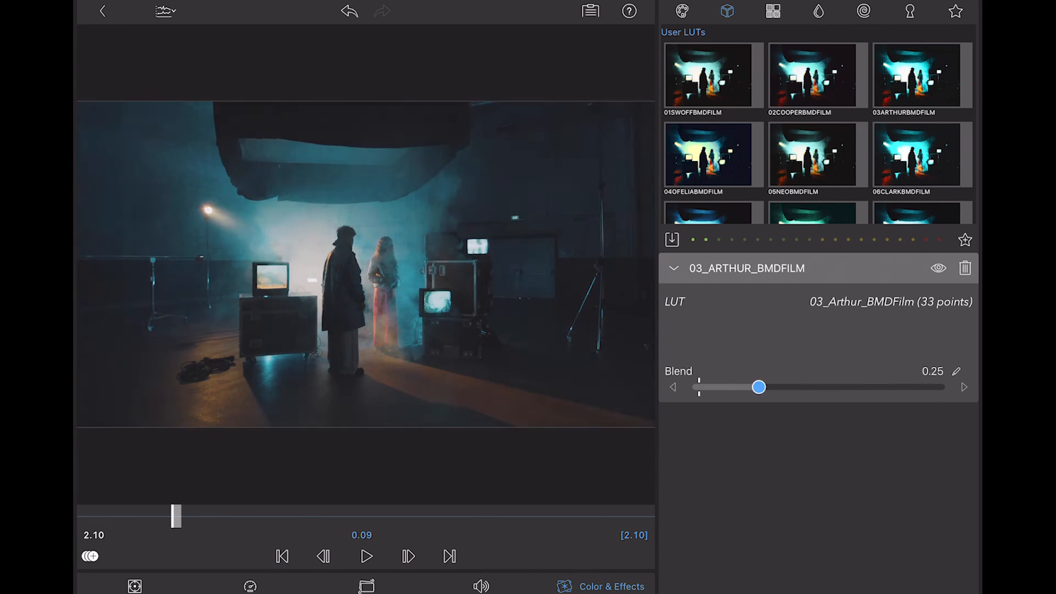
left_click_drag(759, 387, 699, 387)
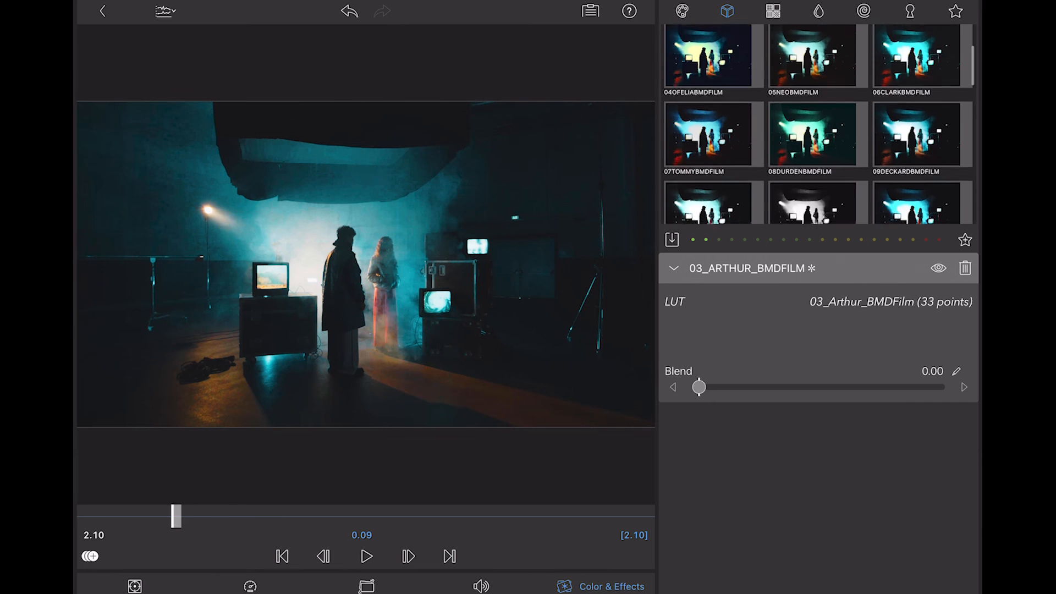